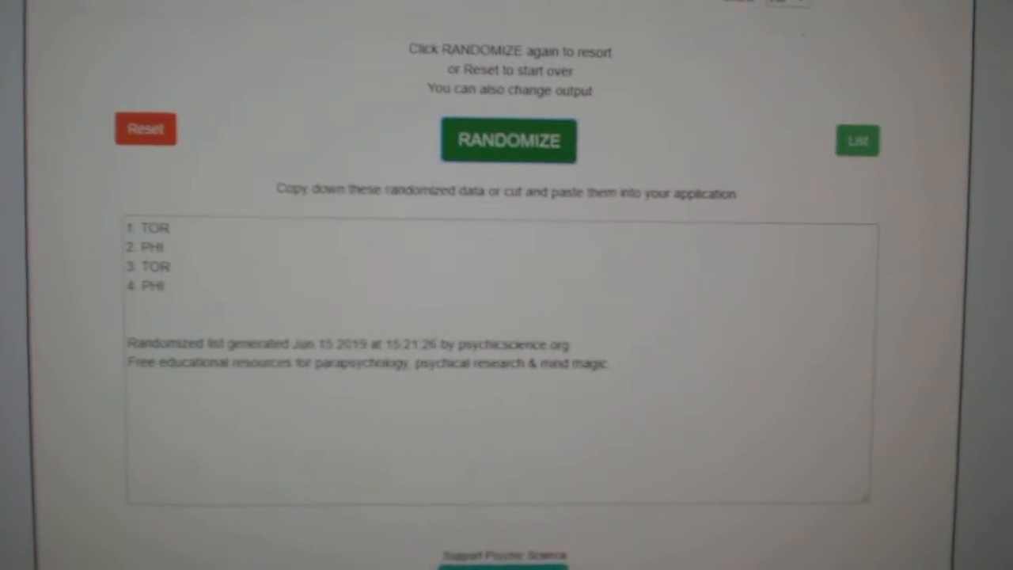
# Randomize the DET and COL team list to decide the duel order.
pyautogui.click(508, 139)
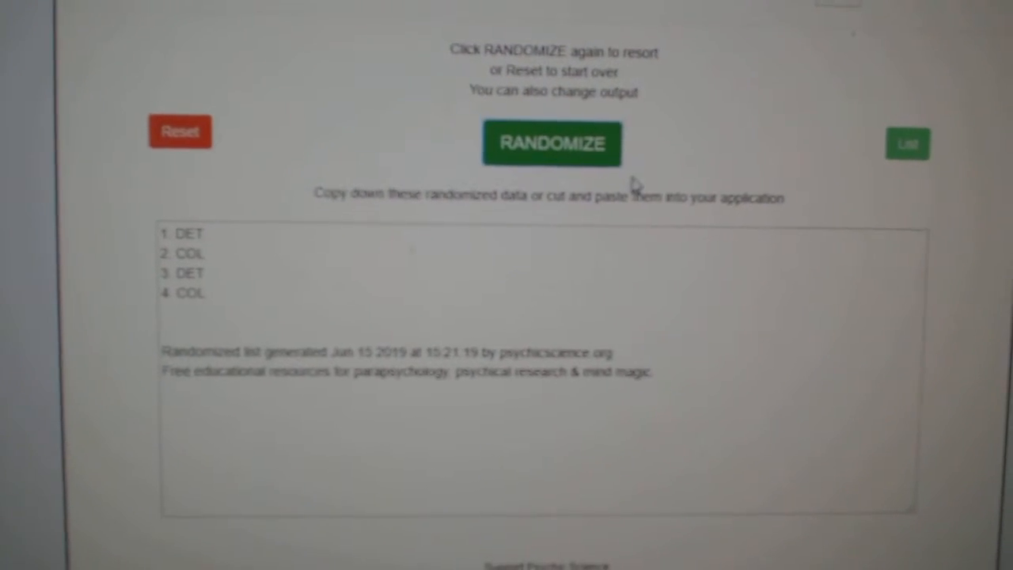
# Reshuffle the DET and COL team order twice more.
pyautogui.click(554, 142)
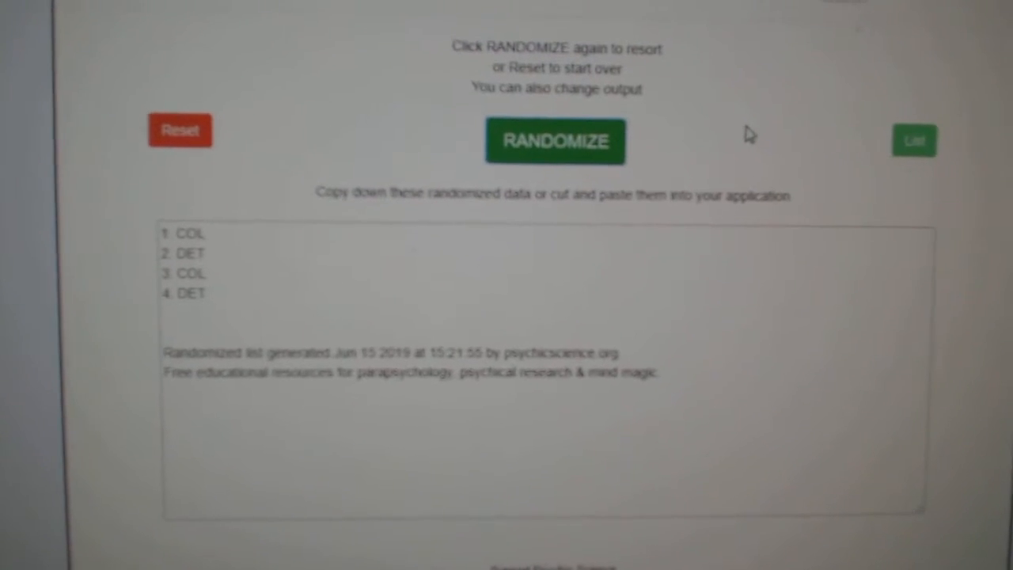
pyautogui.click(557, 141)
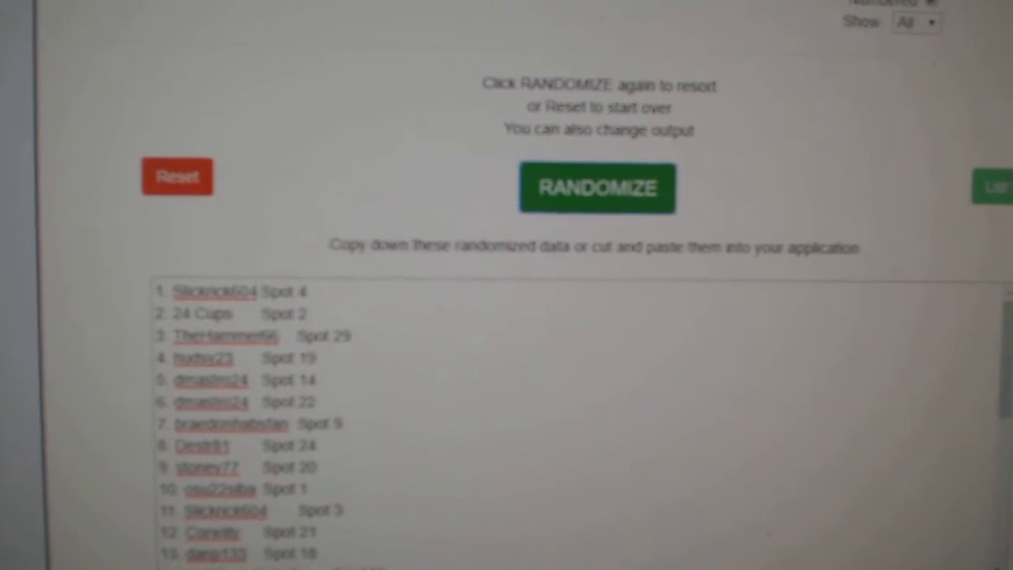
# Reshuffle the participant spot list twice into a new random order.
pyautogui.click(602, 186)
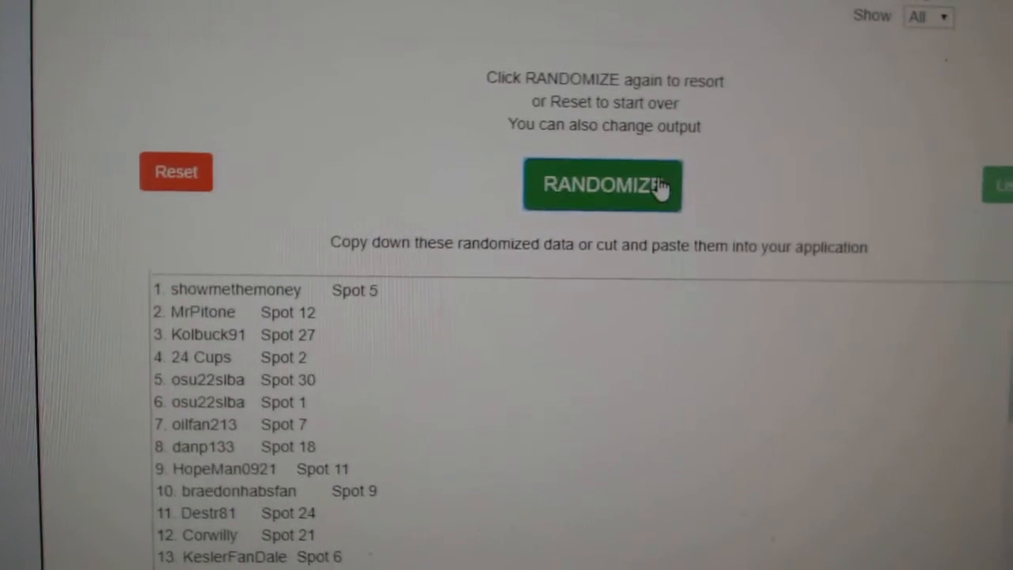
pyautogui.click(601, 186)
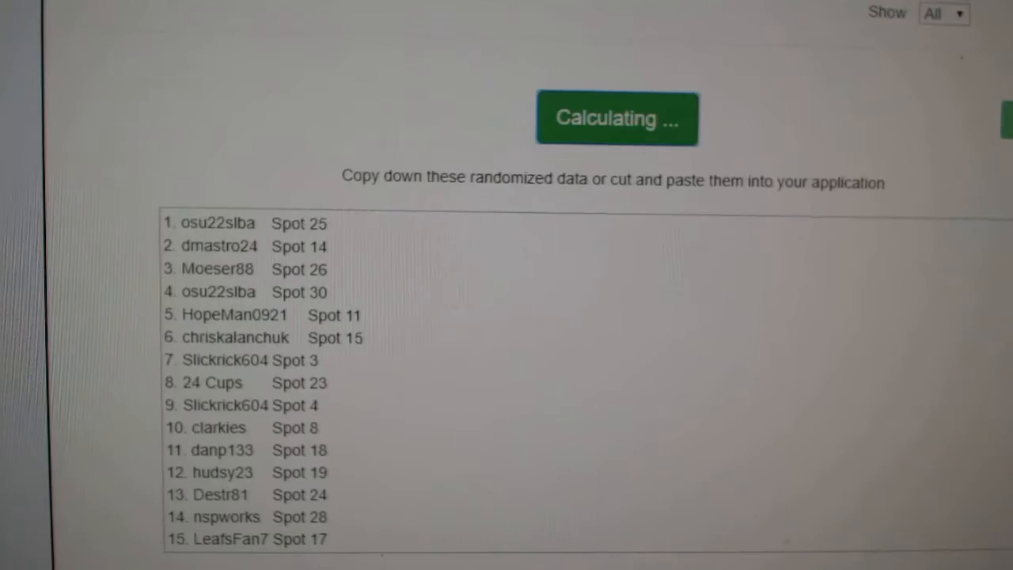